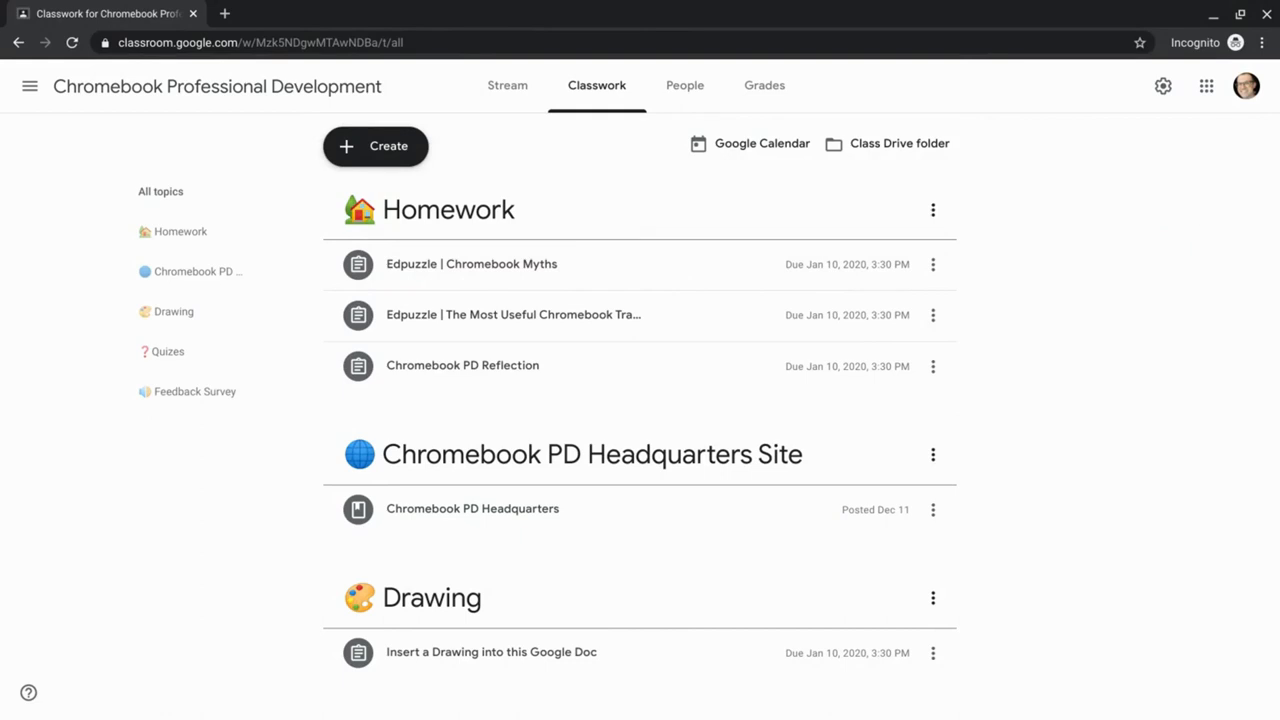
View the Homework topic and its options, then copy the Chromebook PD Headquarters Site topic link.
left_click(437, 209)
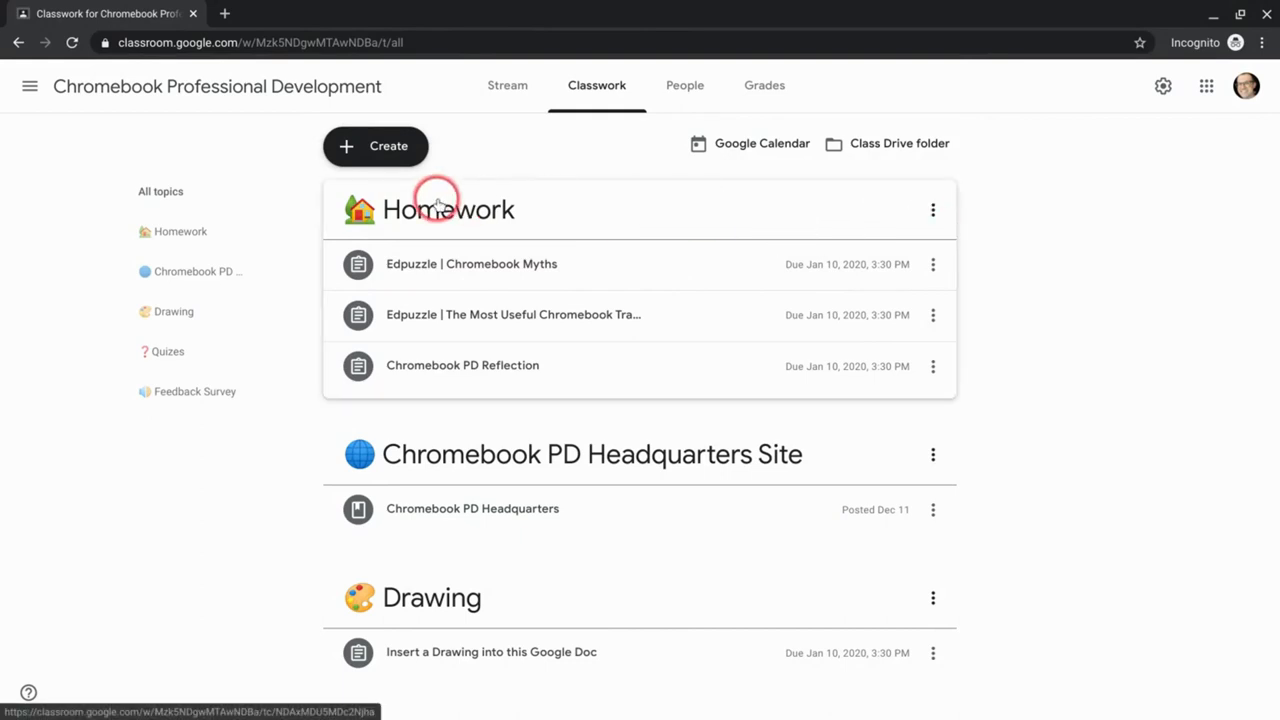
mouse_move(485, 205)
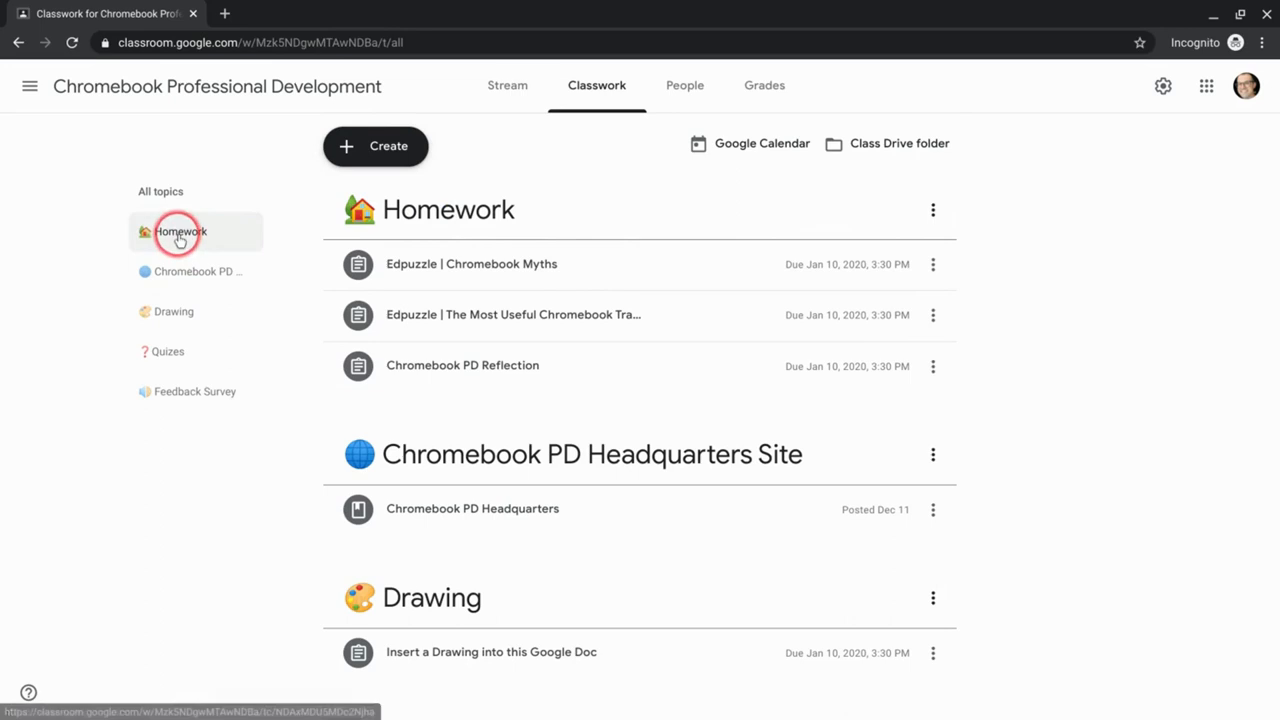
left_click(180, 231)
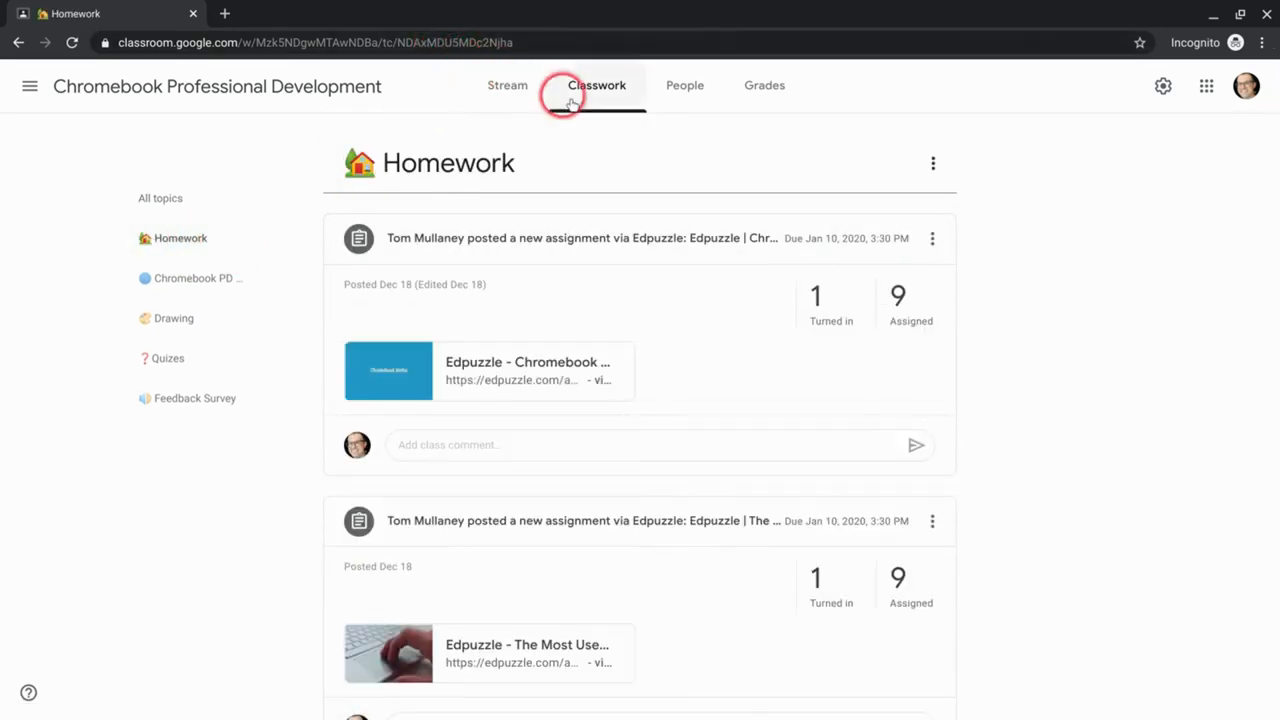
mouse_move(934, 164)
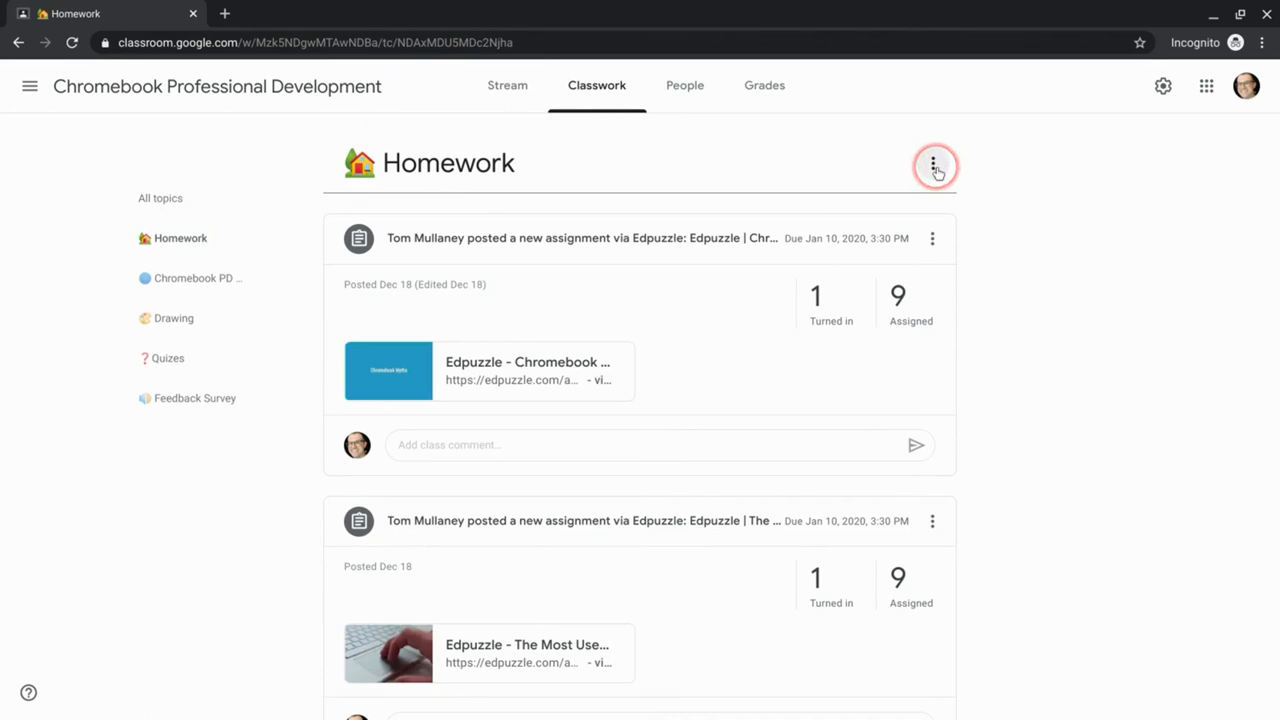
left_click(934, 164)
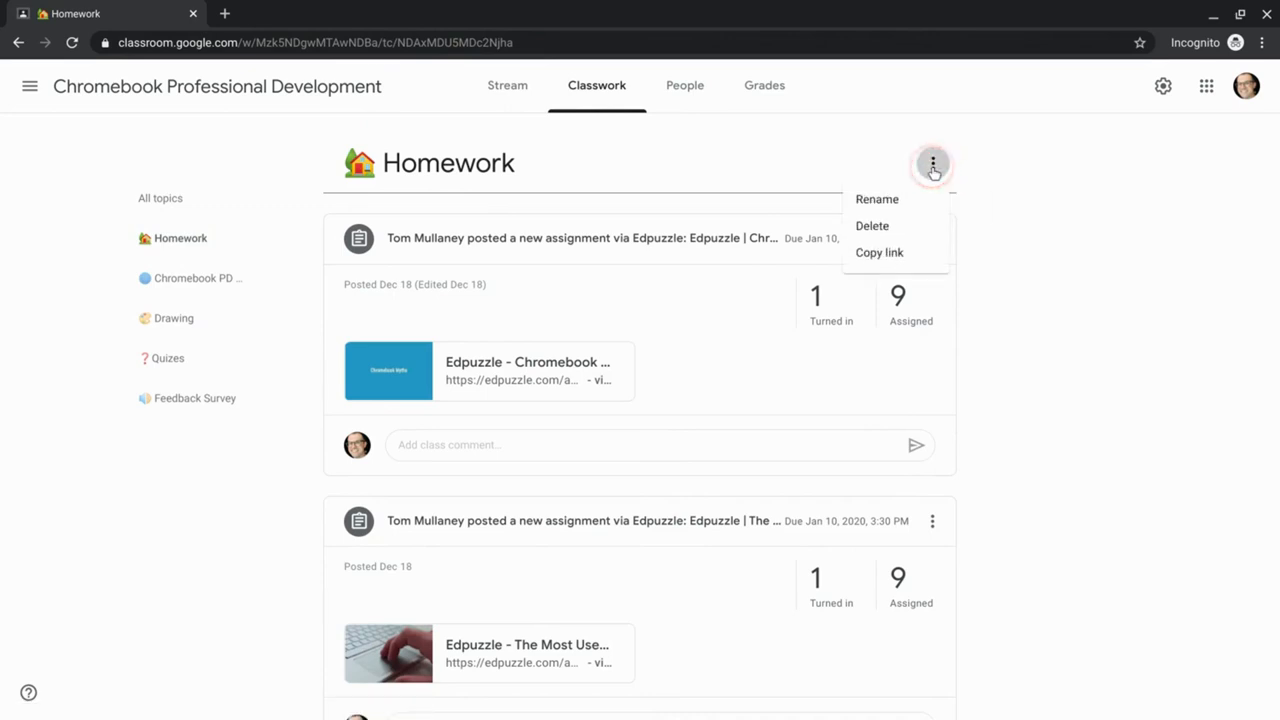
left_click(879, 252)
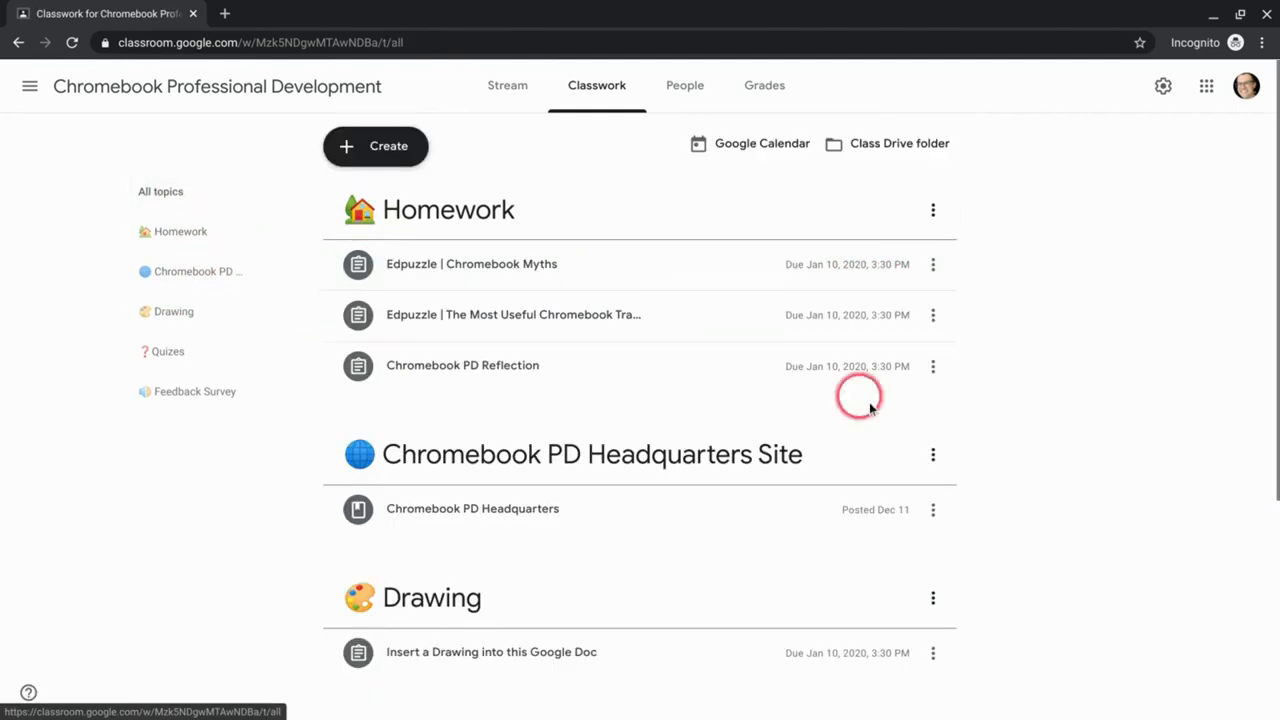
left_click(932, 454)
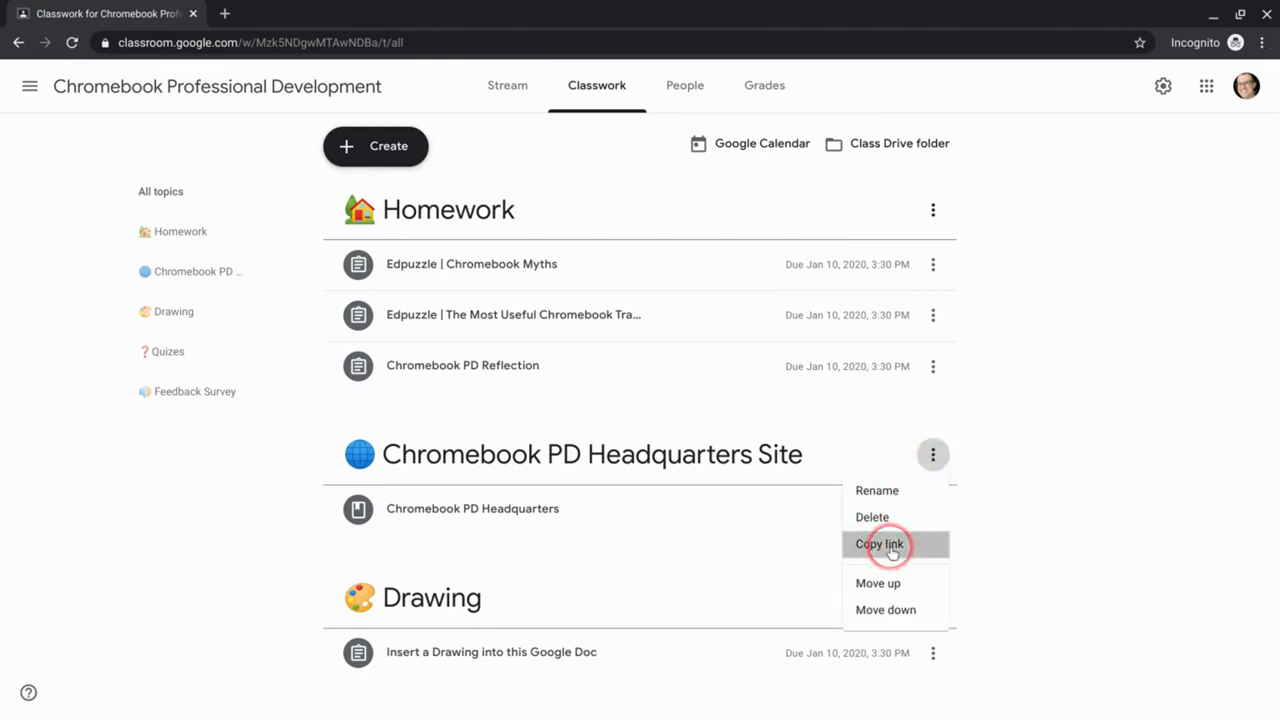
left_click(878, 544)
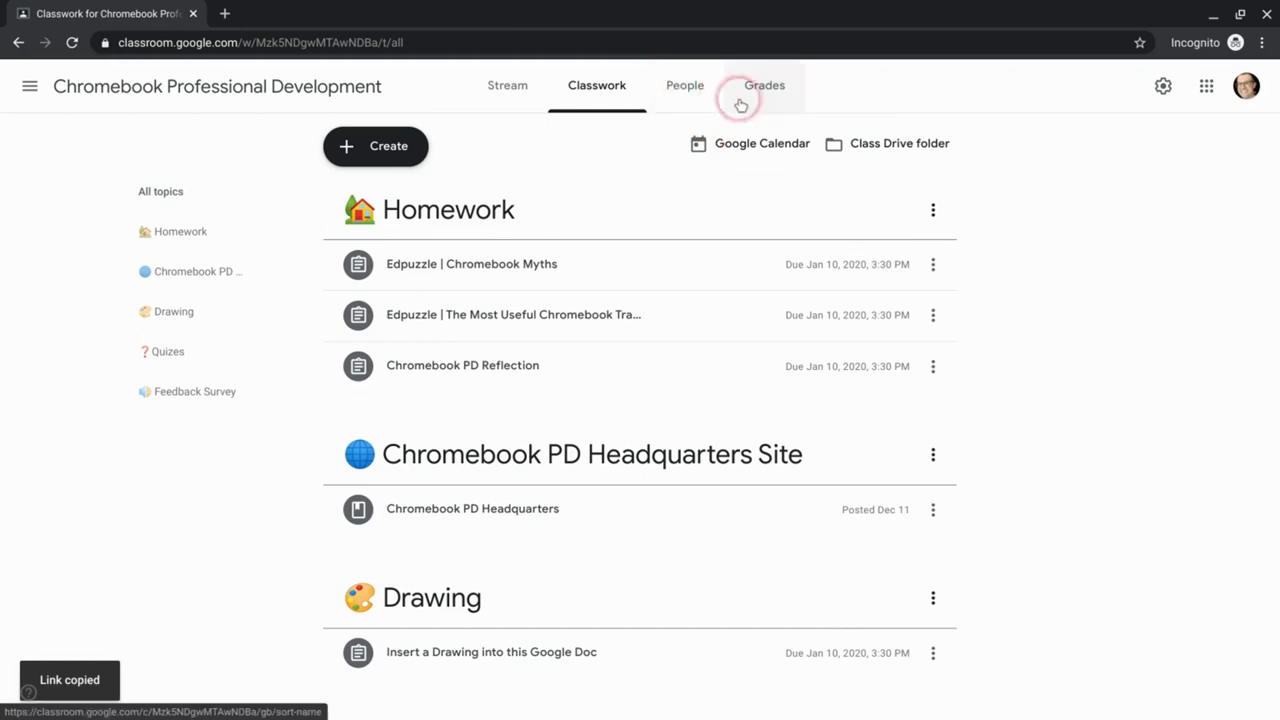
mouse_move(1013, 167)
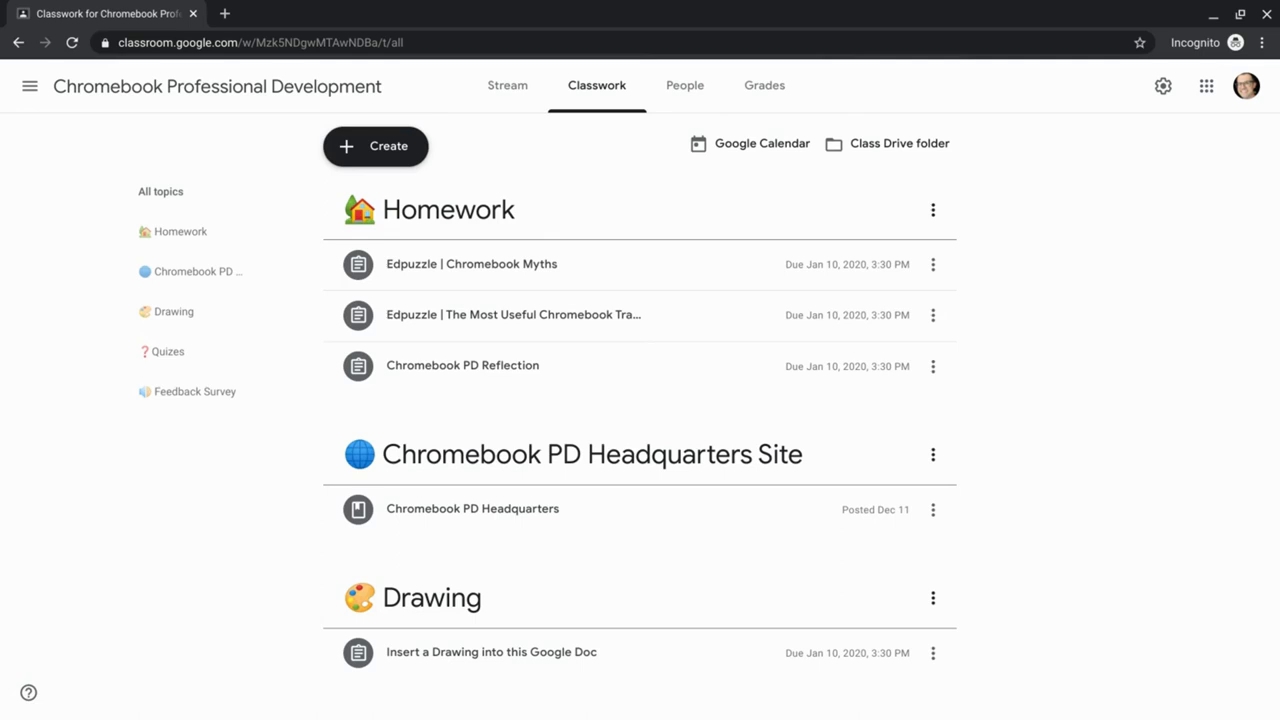
Open, close, then reopen the Homework topic's three-dot options menu.
left_click(933, 210)
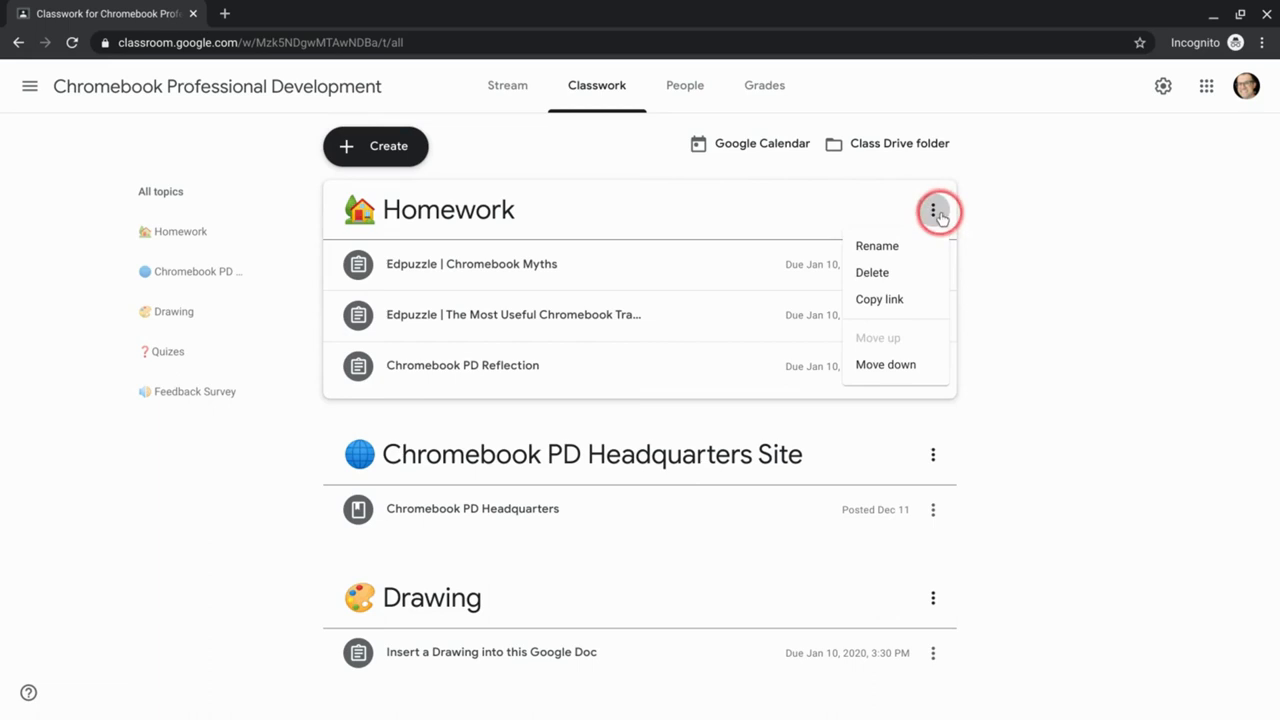
left_click(933, 211)
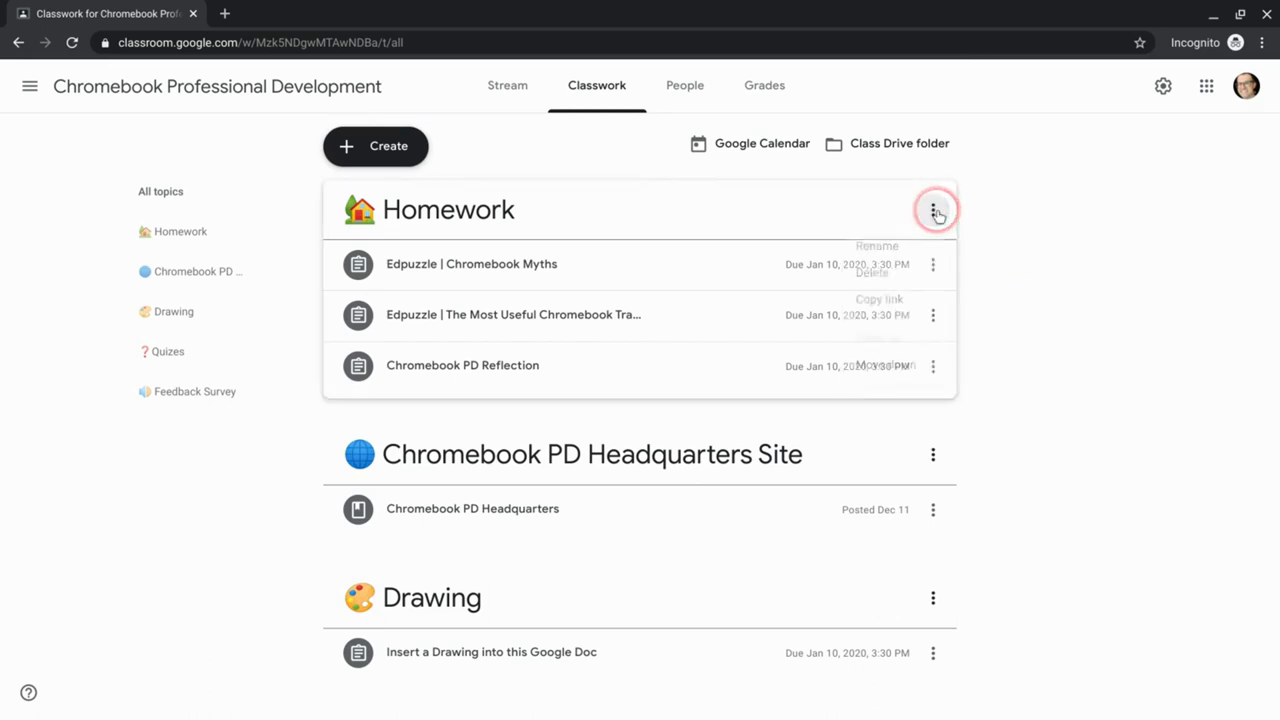
left_click(932, 210)
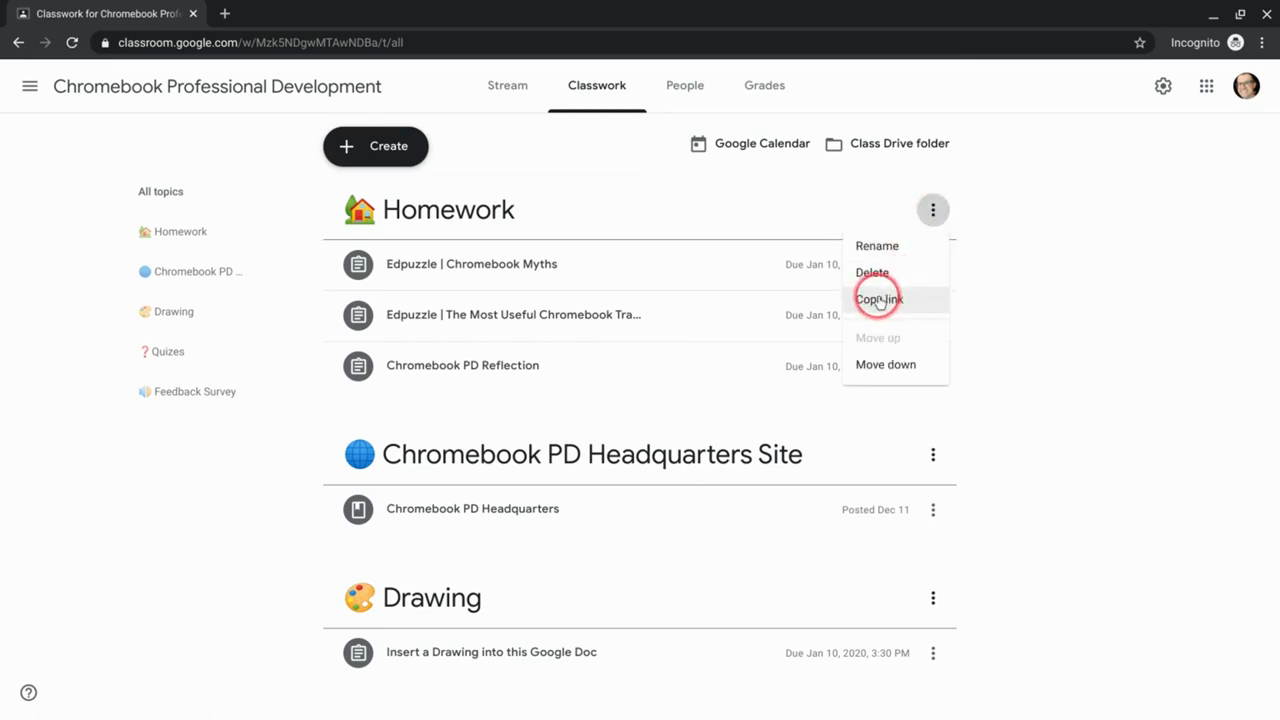